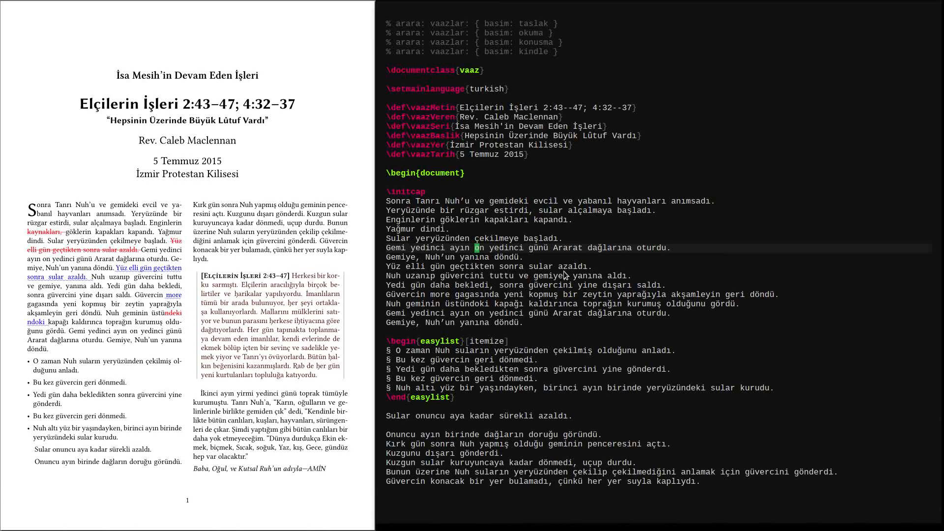
{"action": "mouse_move", "coordinate": [456, 254]}
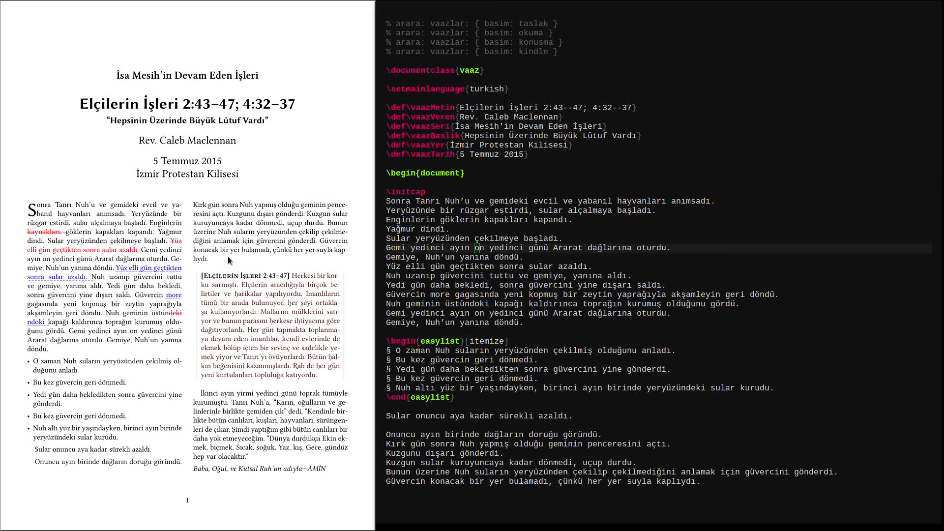
{"action": "mouse_move", "coordinate": [217, 261]}
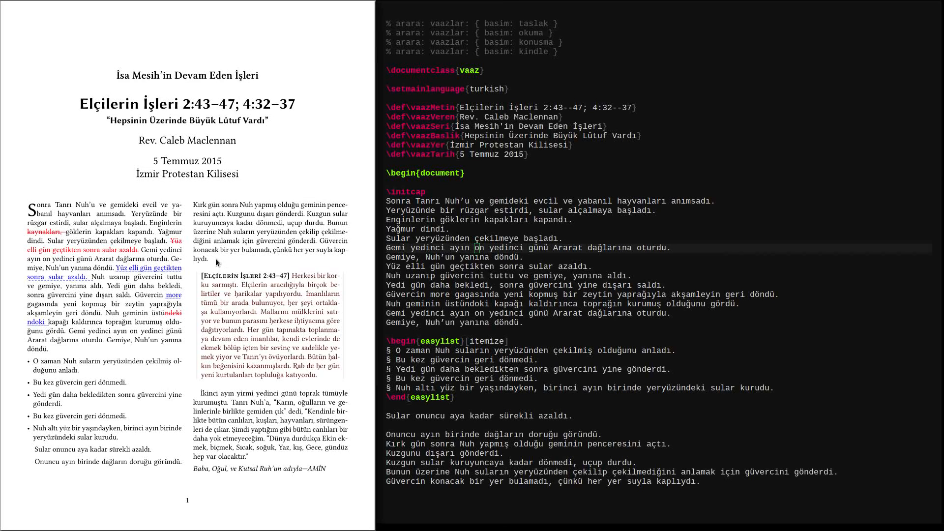
{"action": "mouse_move", "coordinate": [108, 273]}
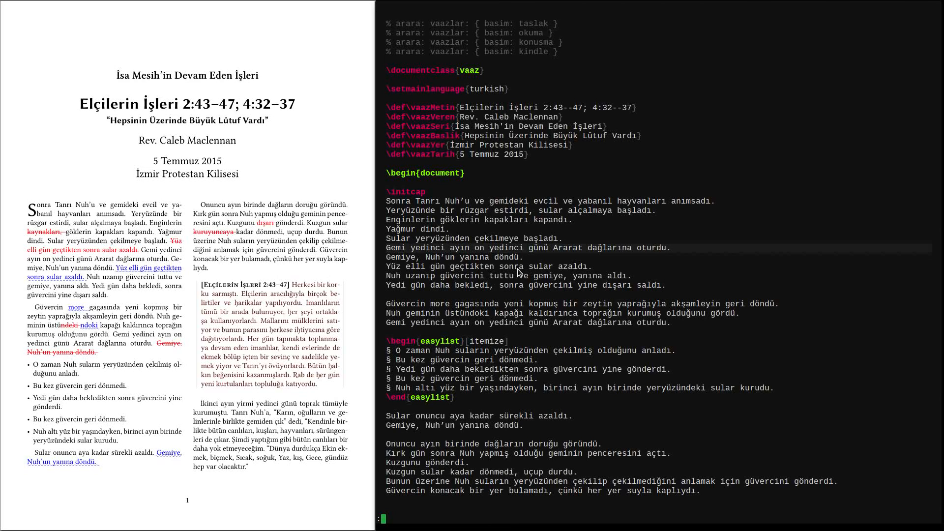
{"action": "mouse_move", "coordinate": [554, 293]}
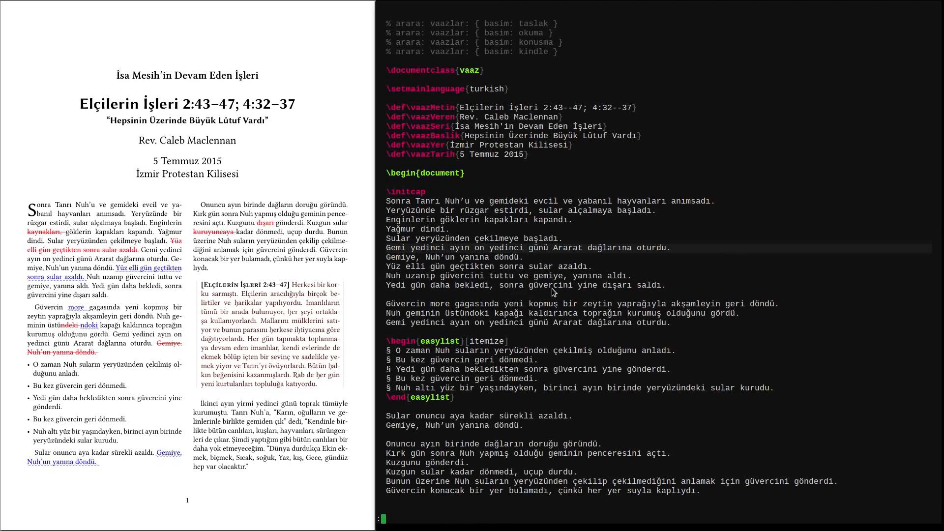
{"action": "mouse_move", "coordinate": [552, 302]}
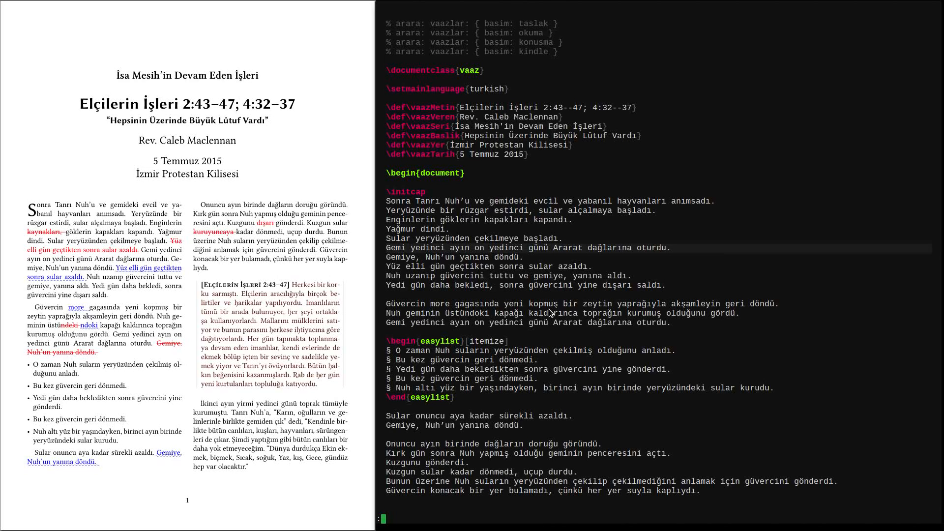
{"action": "mouse_move", "coordinate": [553, 314]}
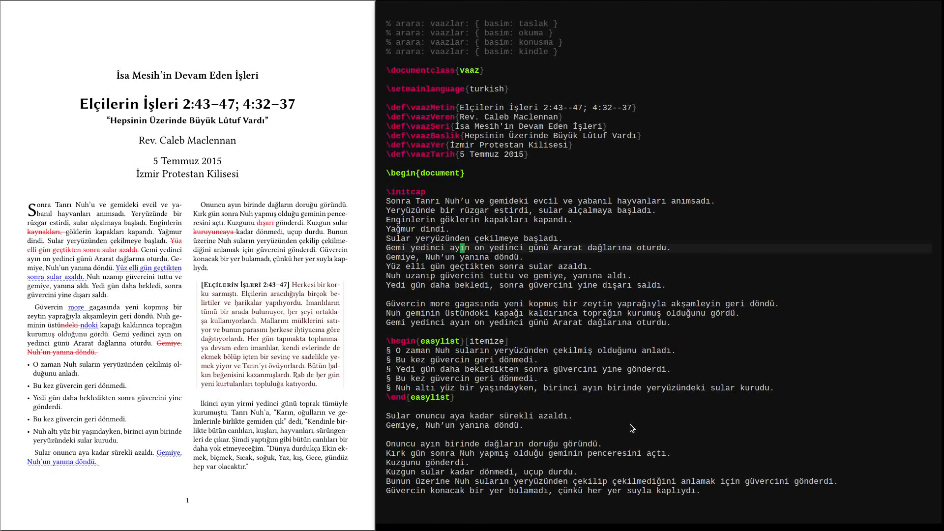
Write and stage the sermon buffer in git with :Gwrite so edits become the new baseline.
{"action": "type", "text": ":Gwr"}
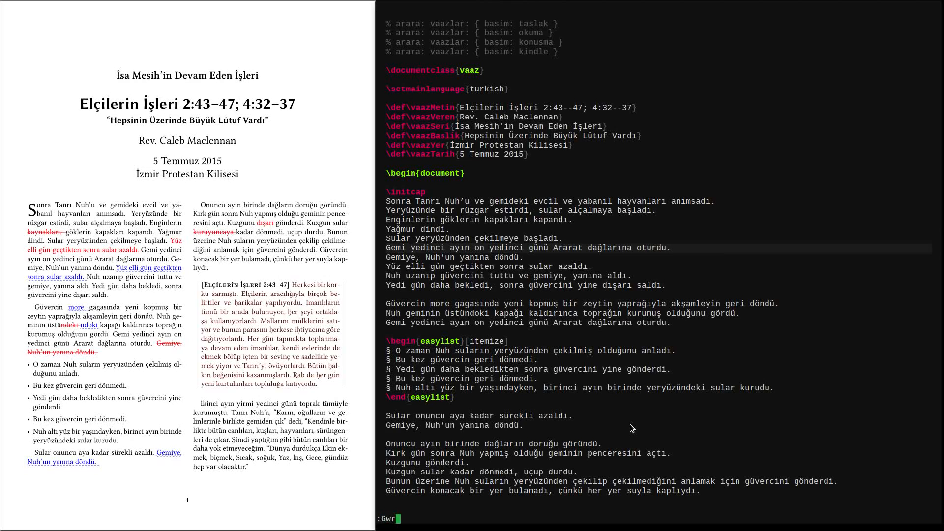
{"action": "type", "text": "ite"}
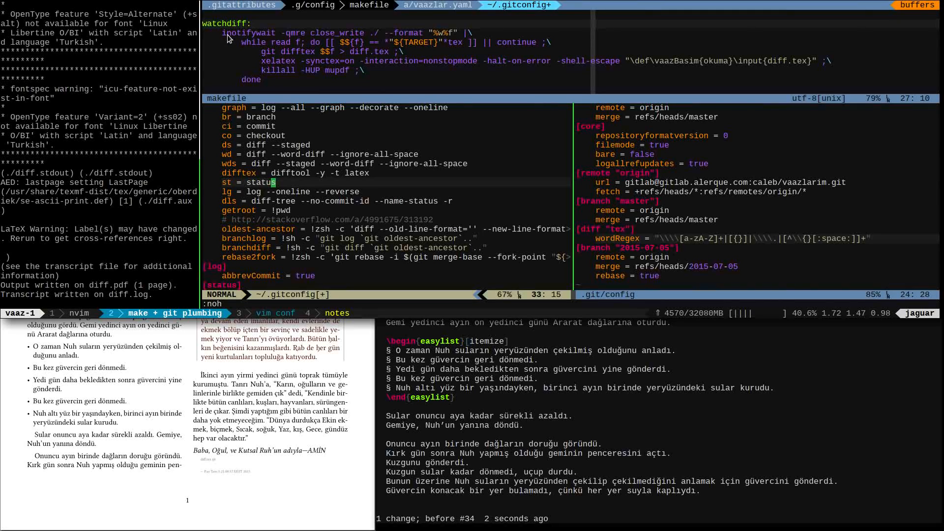
{"action": "mouse_move", "coordinate": [262, 38]}
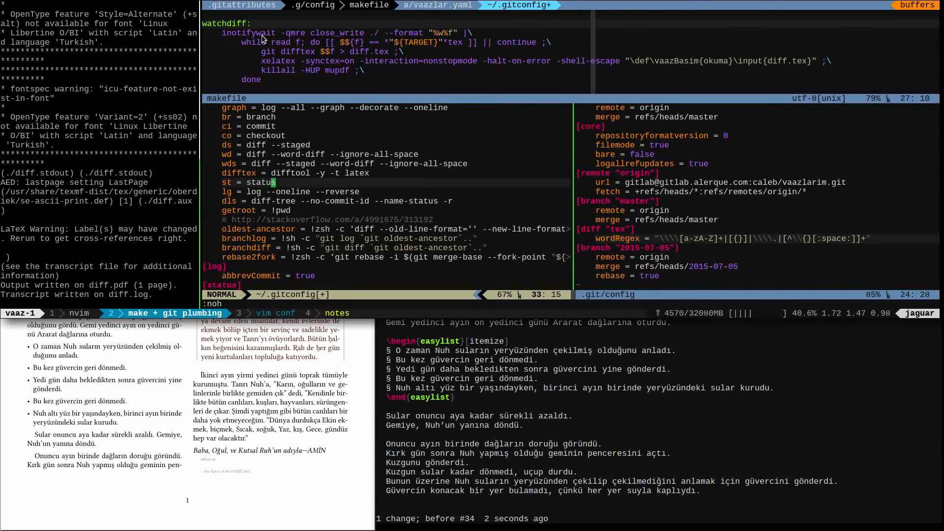
{"action": "mouse_move", "coordinate": [334, 304]}
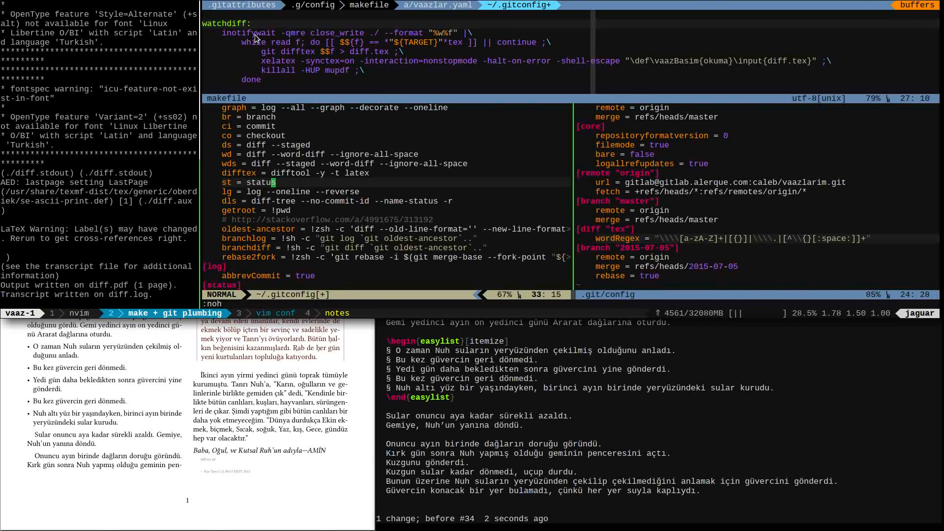
{"action": "mouse_move", "coordinate": [343, 37]}
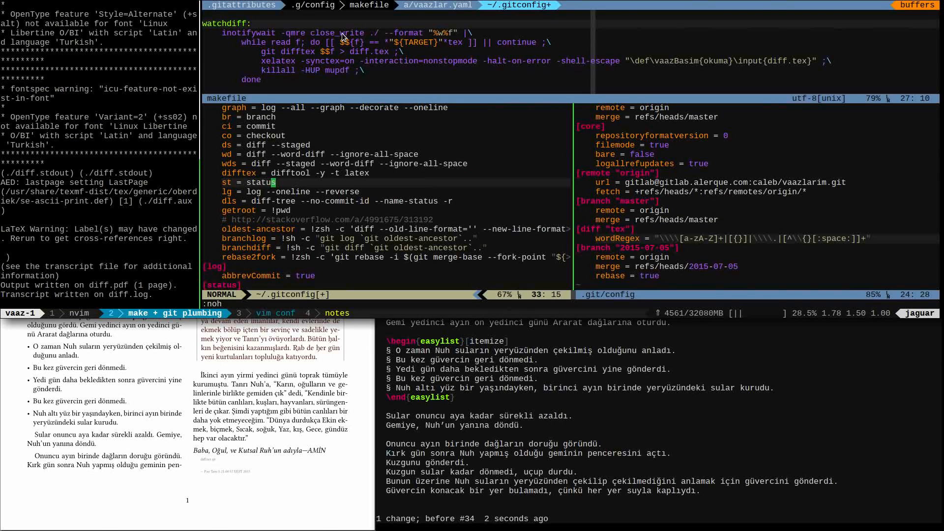
{"action": "mouse_move", "coordinate": [450, 45]}
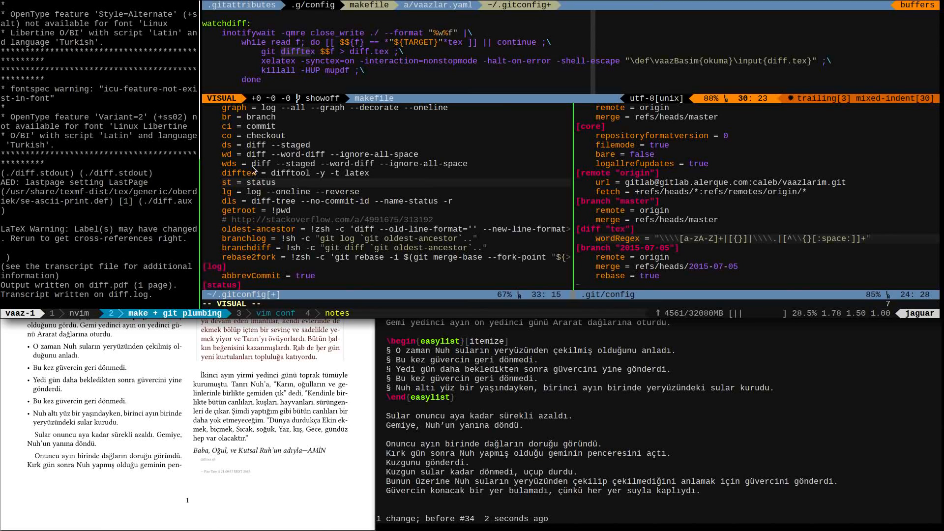
{"action": "key", "text": "Escape"}
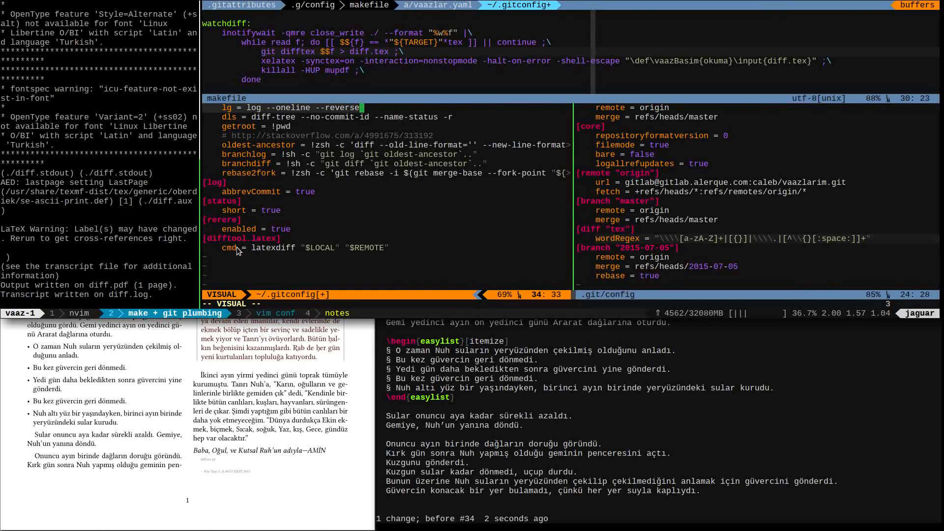
{"action": "mouse_move", "coordinate": [254, 254]}
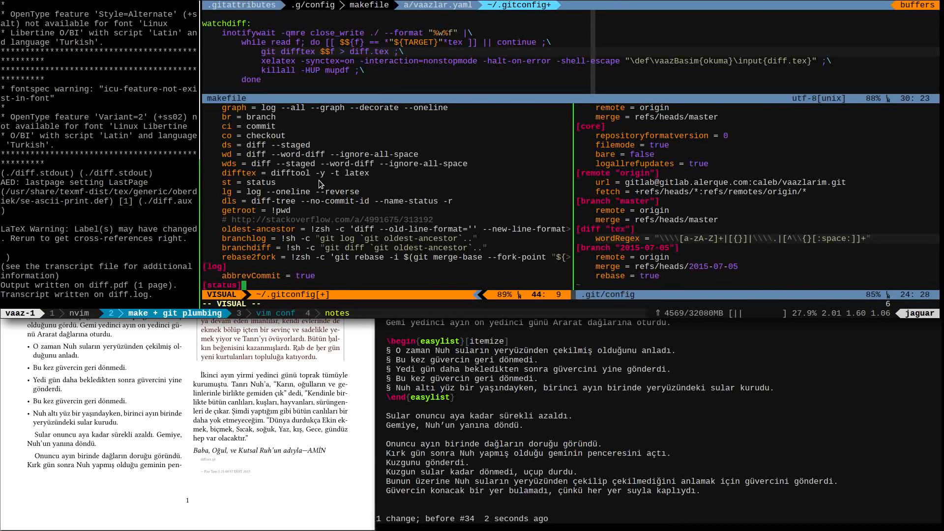
{"action": "mouse_move", "coordinate": [253, 147]}
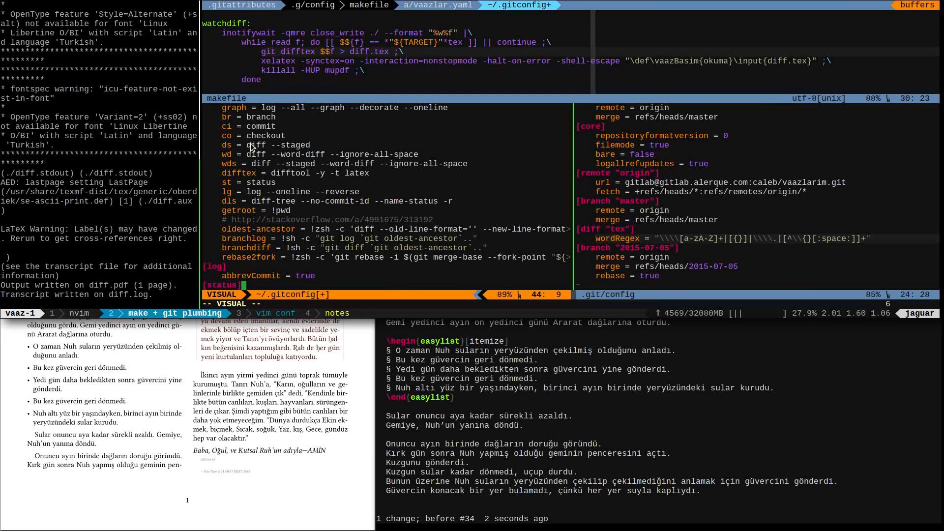
{"action": "mouse_move", "coordinate": [284, 154]}
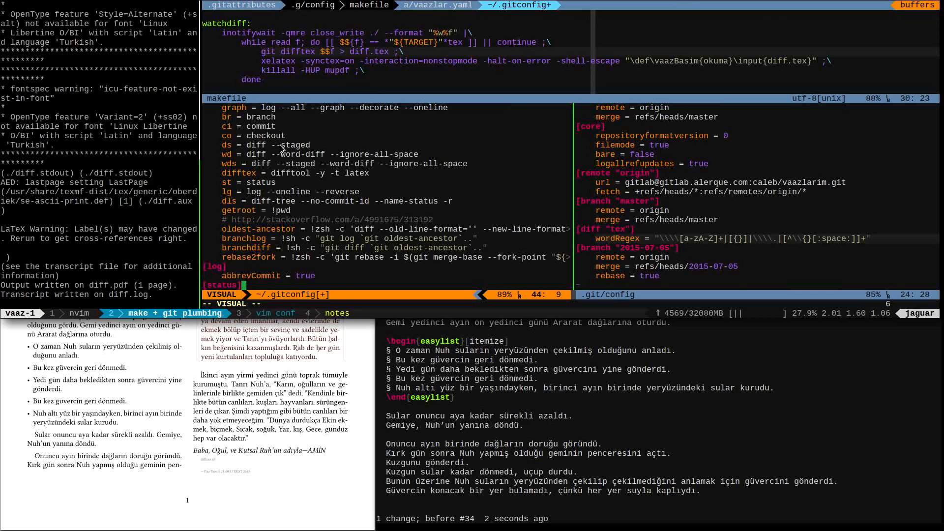
{"action": "scroll", "scroll_direction": "down", "scroll_amount": 3}
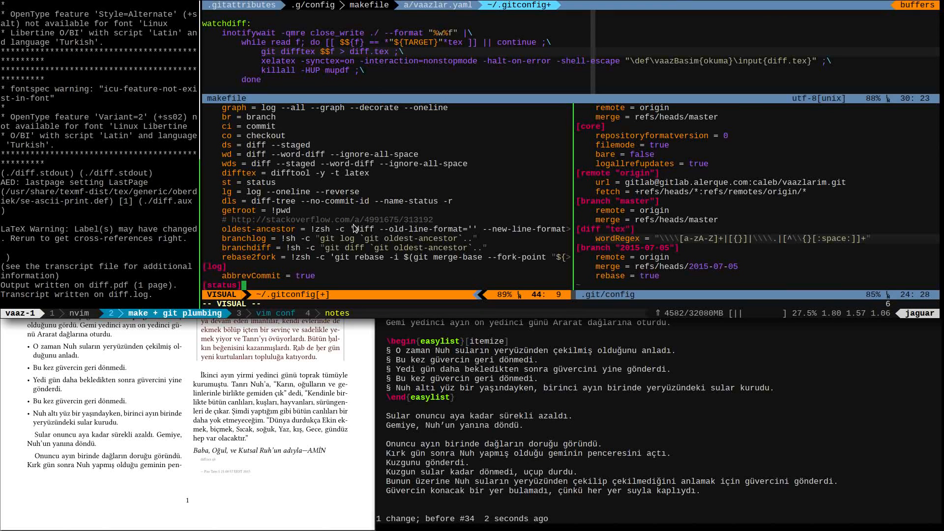
{"action": "mouse_move", "coordinate": [318, 175]}
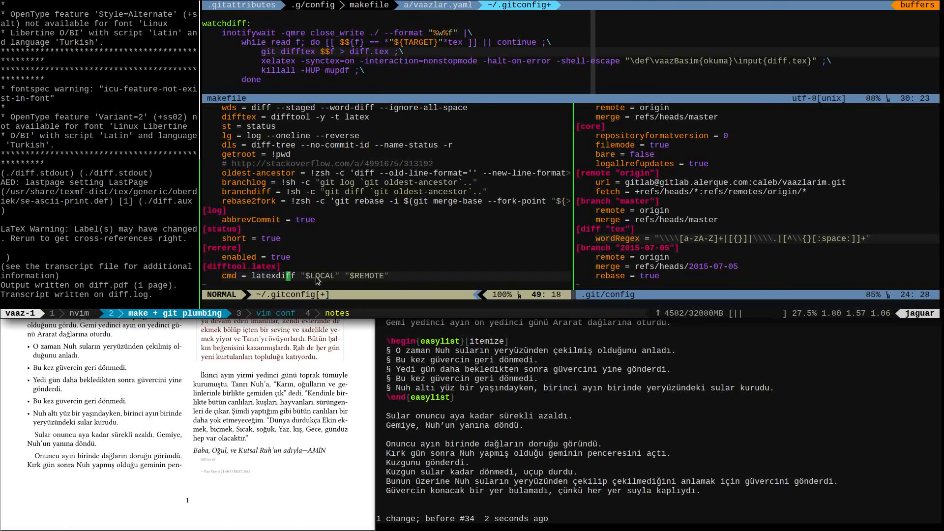
{"action": "mouse_move", "coordinate": [339, 280]}
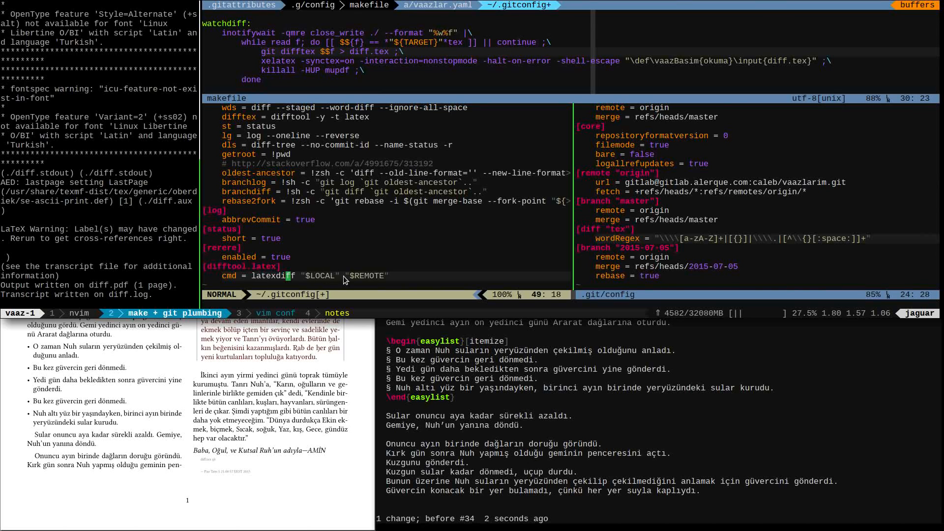
{"action": "mouse_move", "coordinate": [359, 179]}
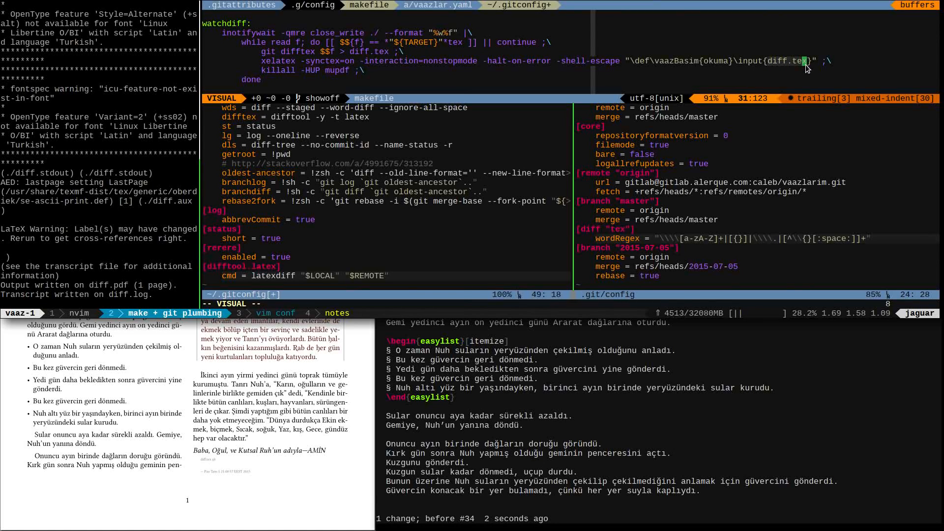
{"action": "mouse_move", "coordinate": [751, 80]}
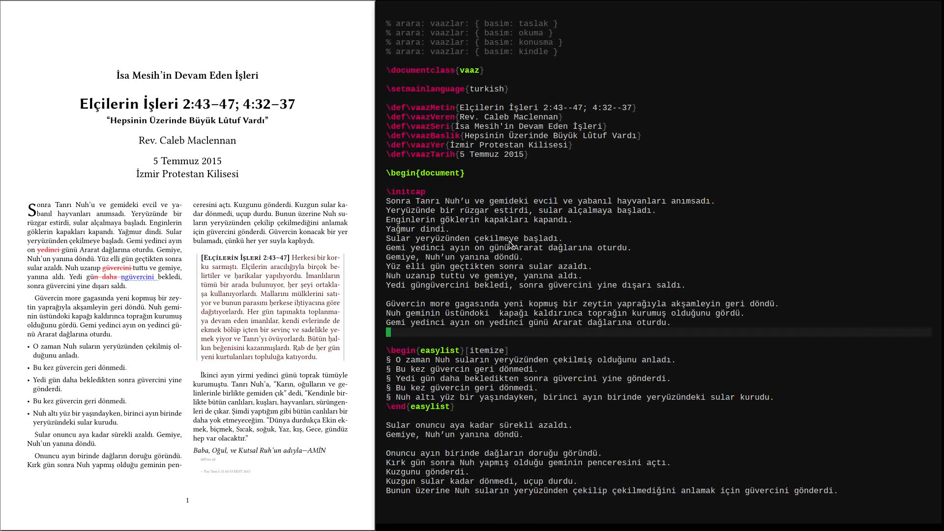
Type the English test line "I could add some more text and we'd get output as we..." below the dove paragraph.
{"action": "type", "text": "I could ad"}
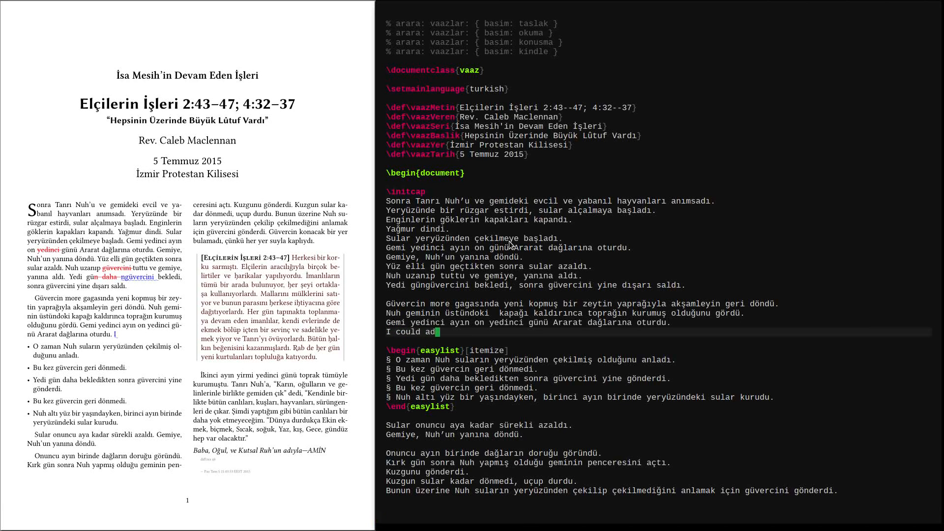
{"action": "type", "text": "some more text in here a"}
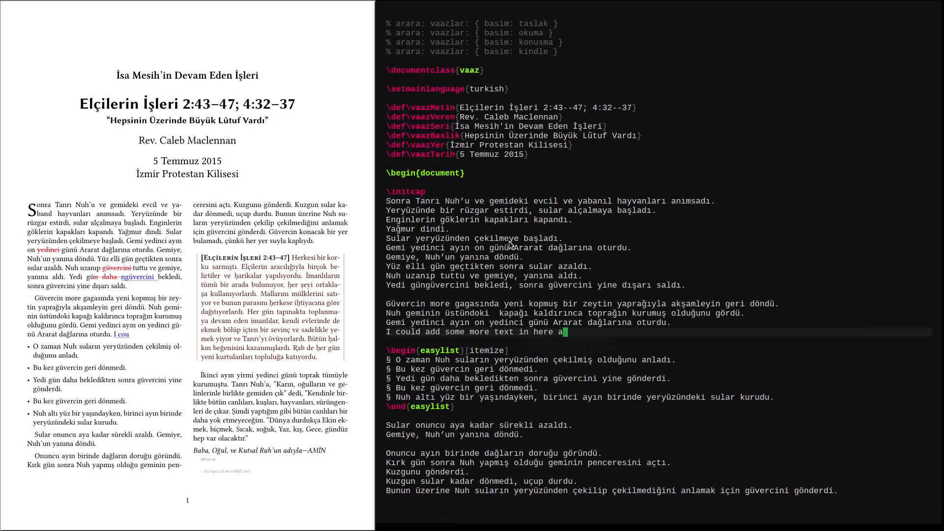
{"action": "type", "text": "nd we'd get"}
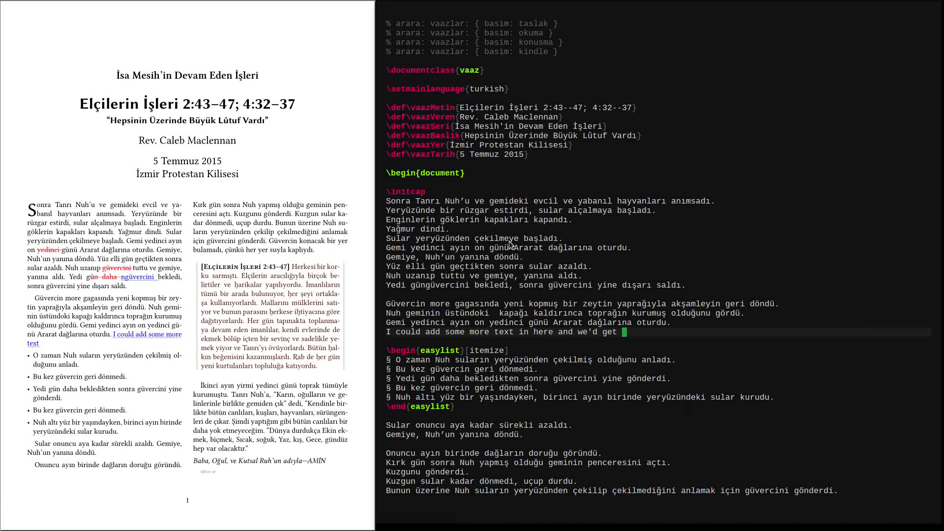
{"action": "type", "text": "output as we we"}
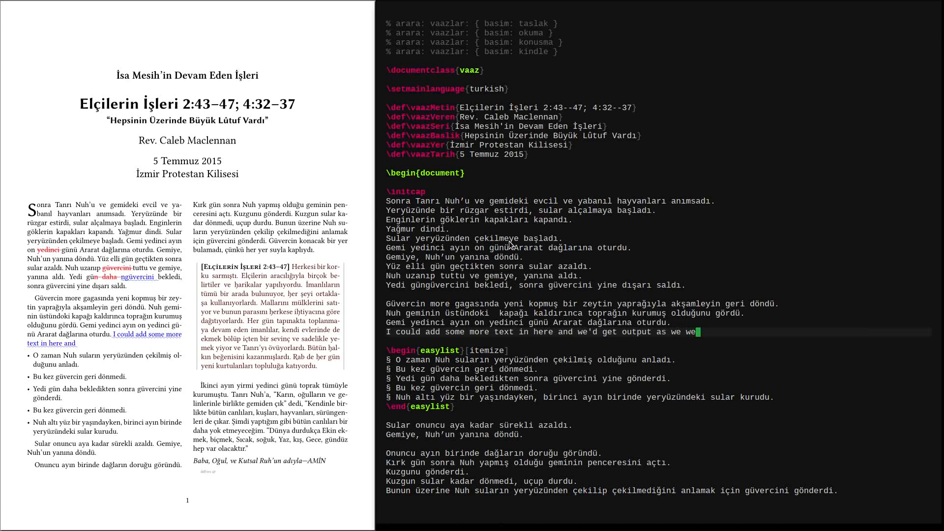